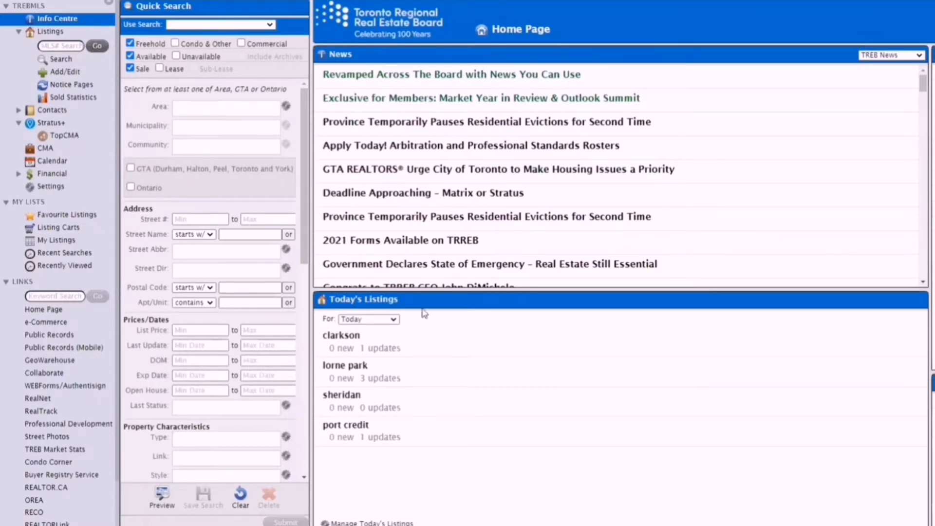
mouse_move(389, 467)
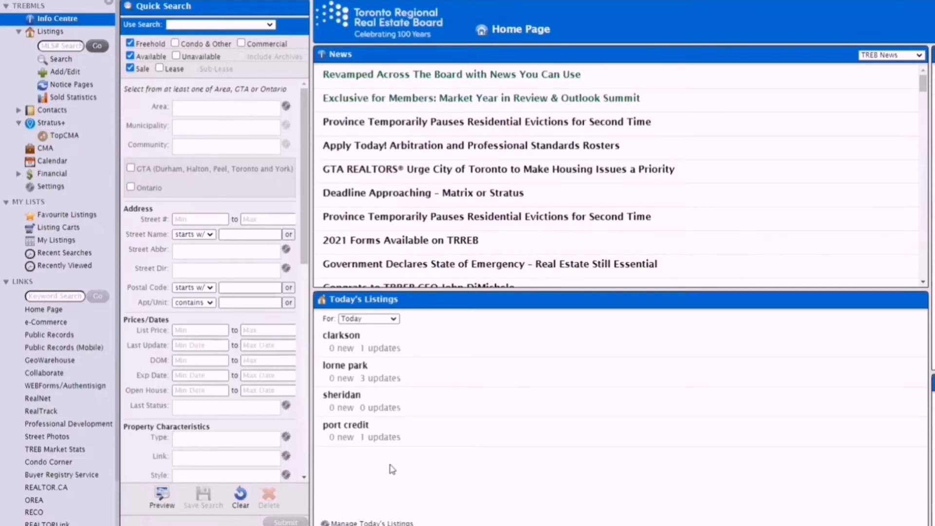
mouse_move(371, 369)
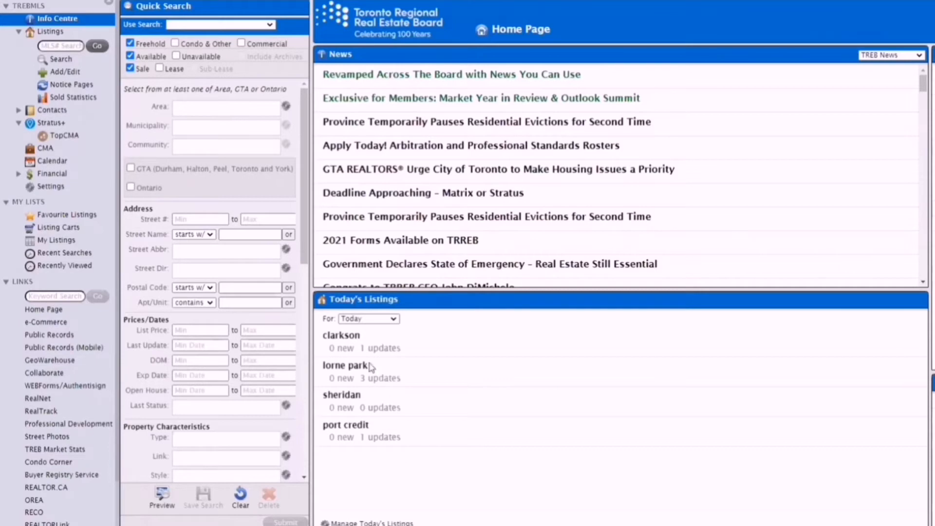
mouse_move(393, 111)
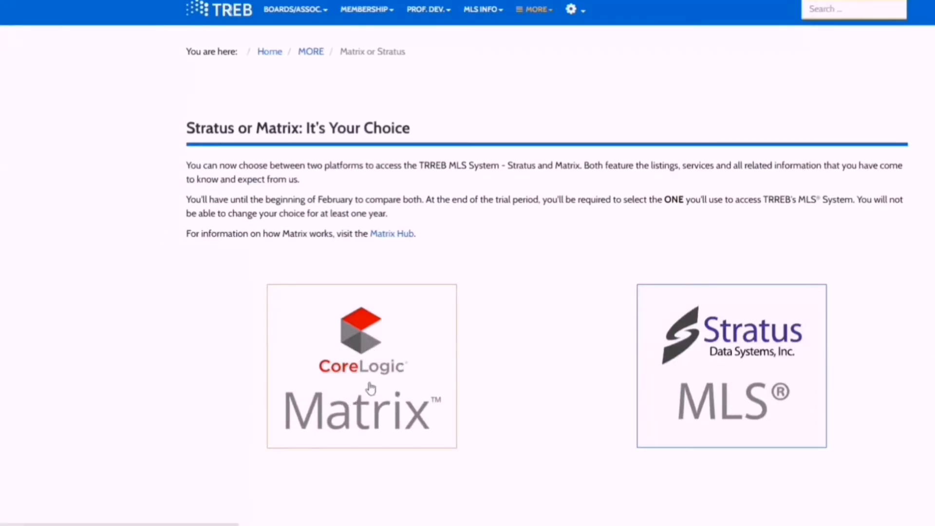
Begin a Residential Freehold search from the Search menu, showing the blank criteria form
left_click(361, 365)
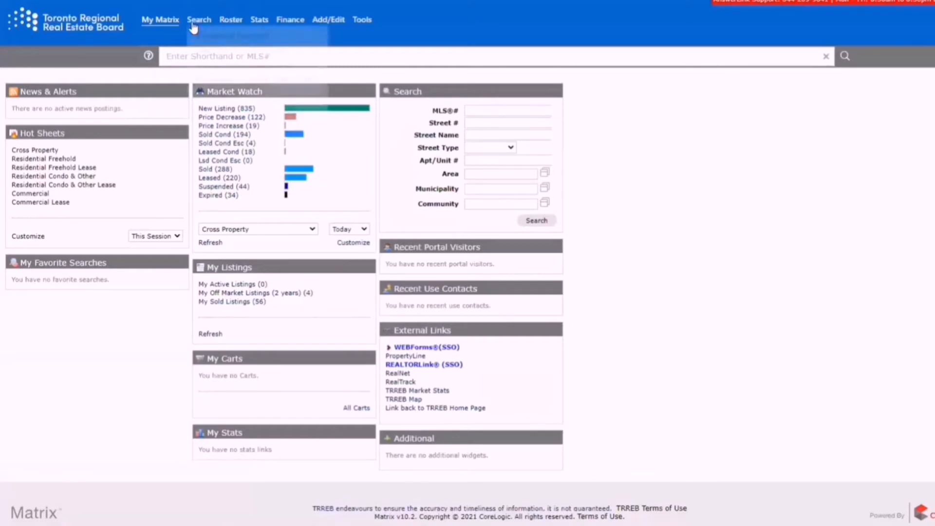
left_click(199, 20)
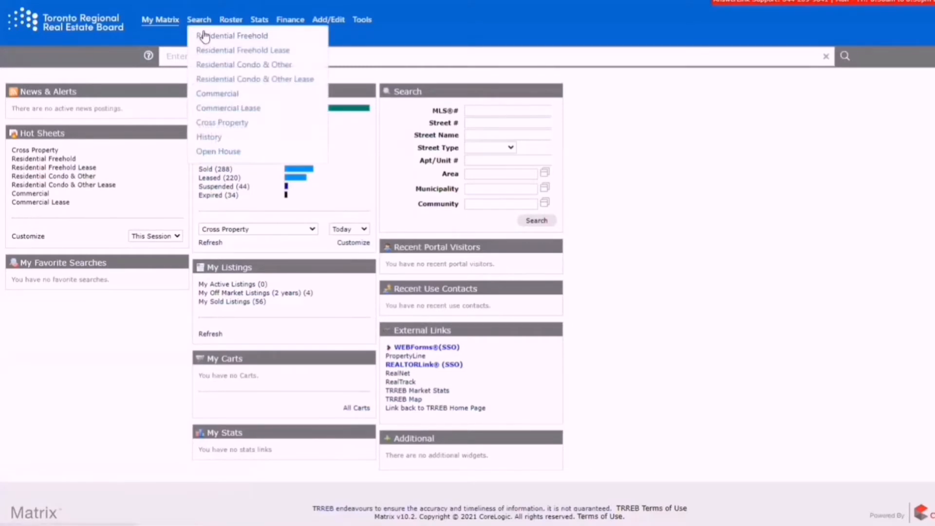
left_click(231, 35)
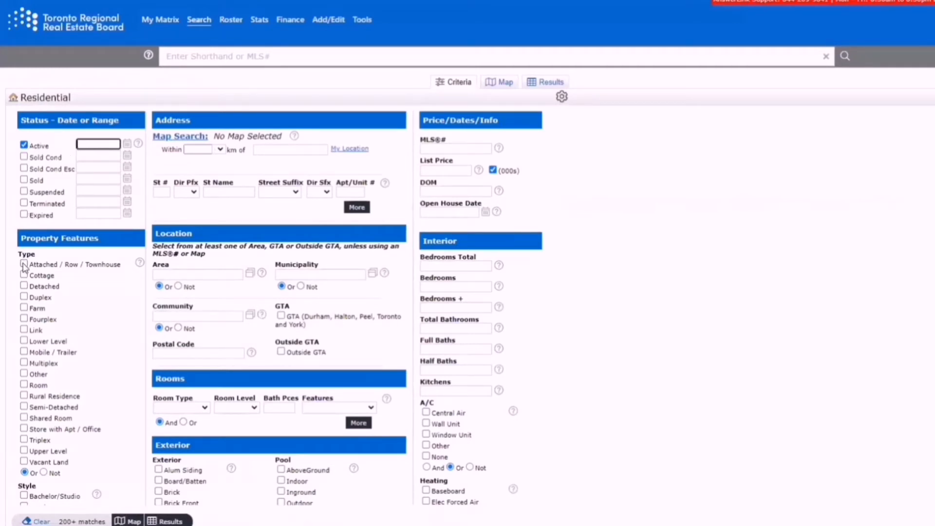
Include Attached/Row/Townhouse as the property type and set the area to Peel
left_click(25, 264)
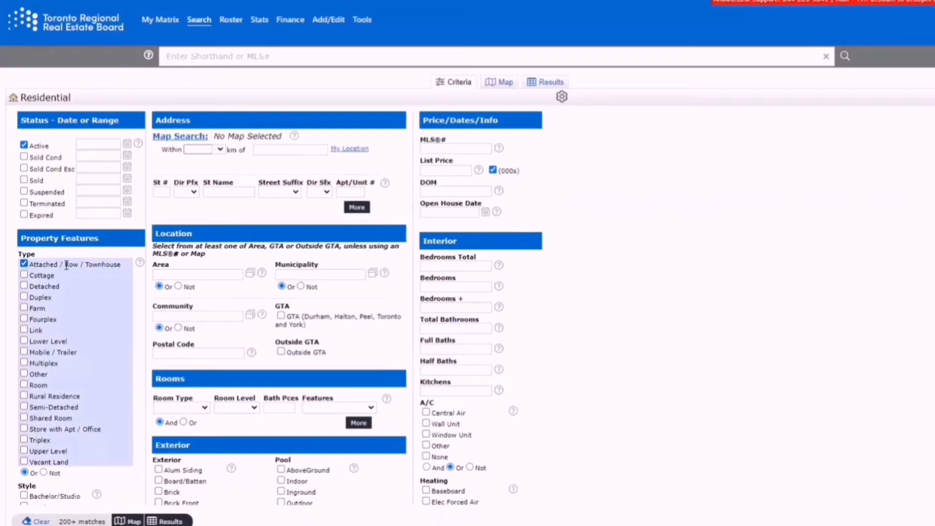
scroll("down", 3)
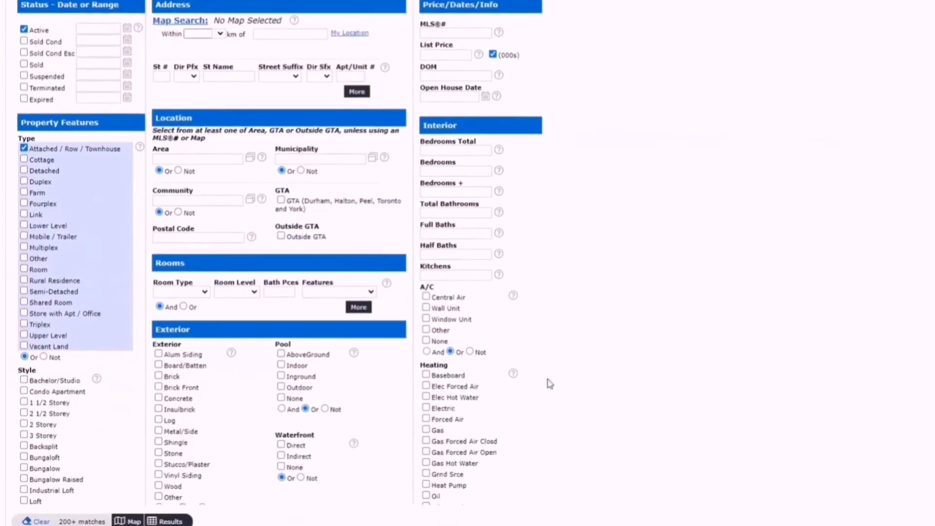
scroll("up", 3)
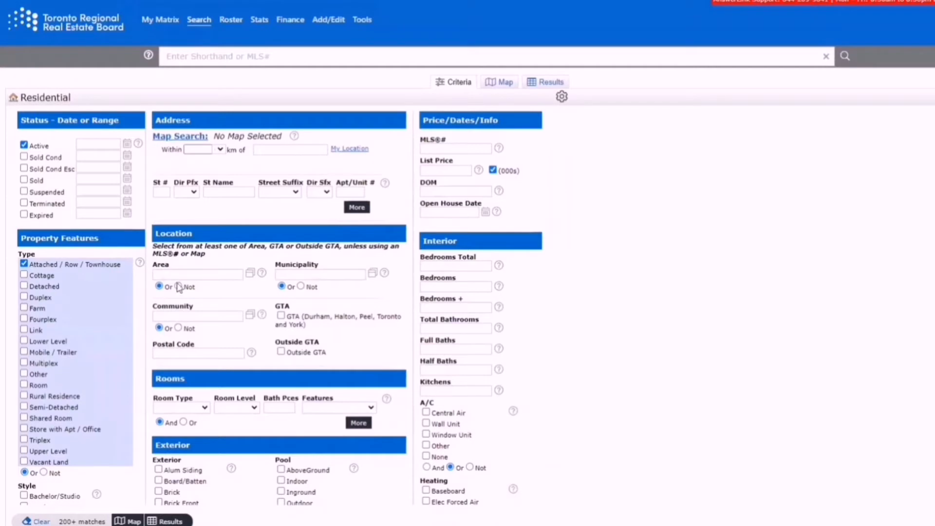
scroll("down", 3)
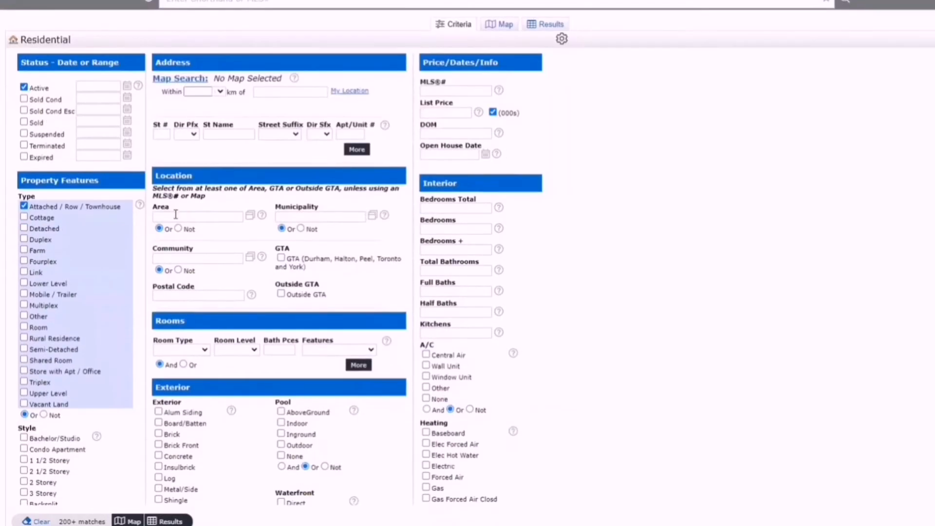
left_click(197, 217)
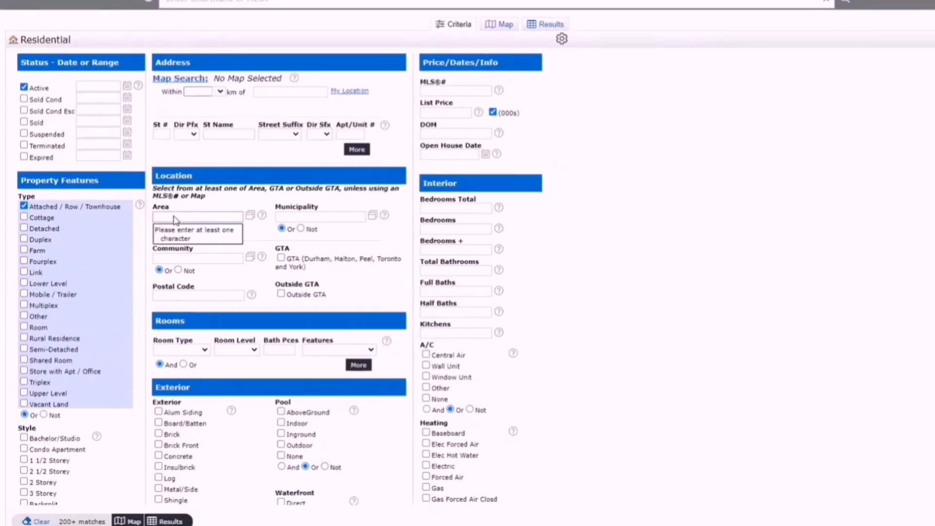
type("pe")
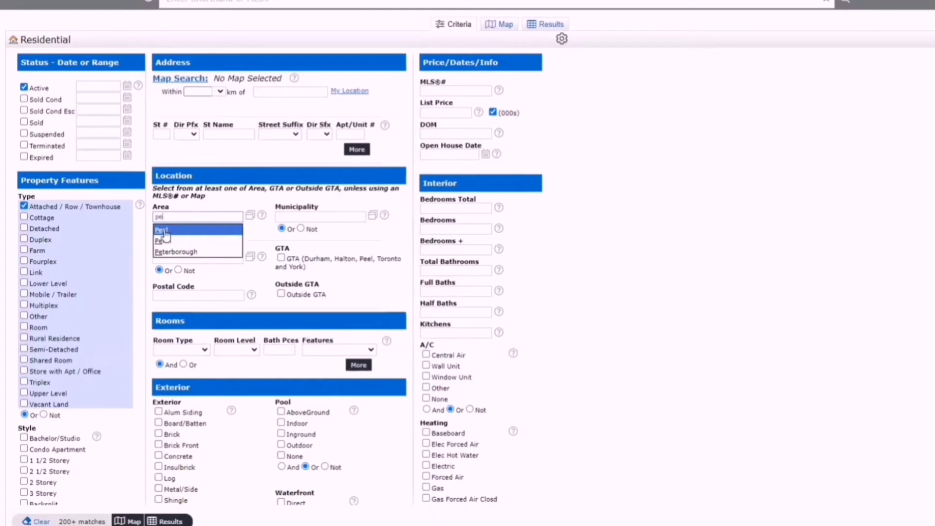
left_click(161, 231)
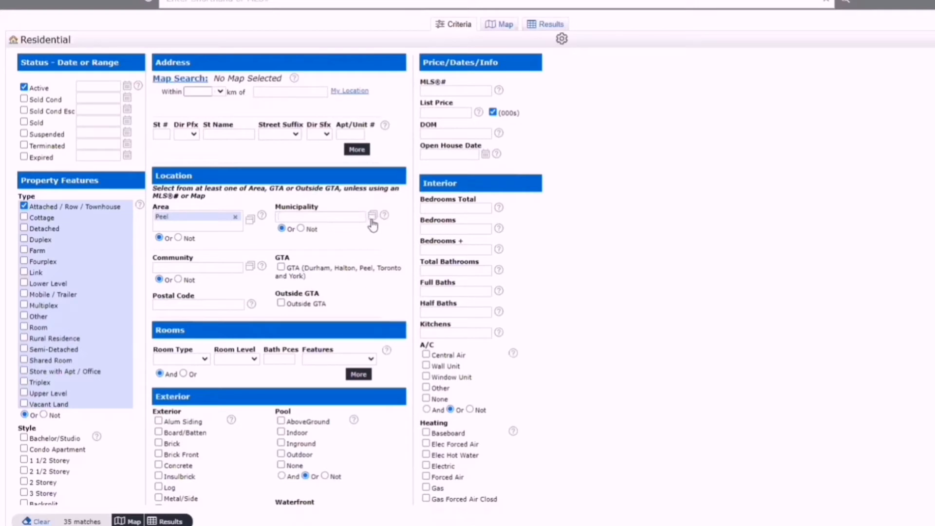
Add Mississauga as the municipality via the lookup, leaving 9 active townhouse matches
left_click(373, 216)
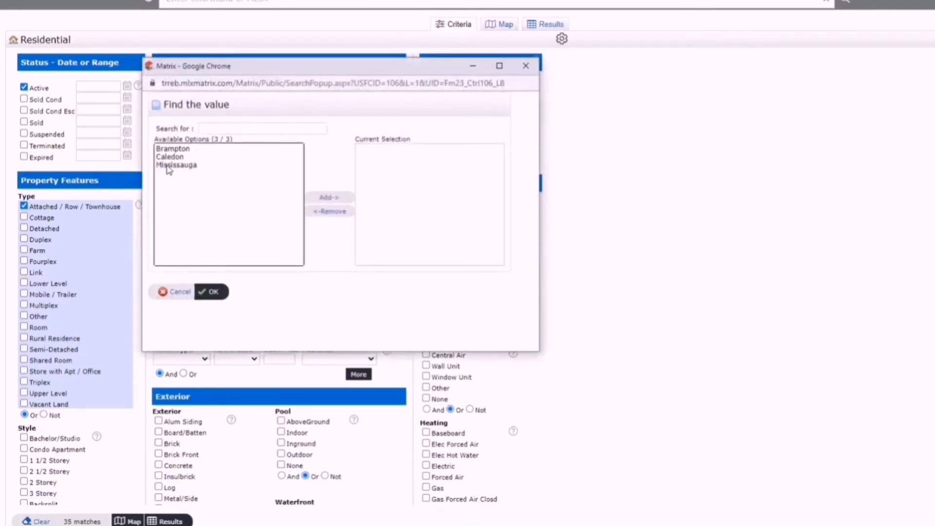
left_click(177, 165)
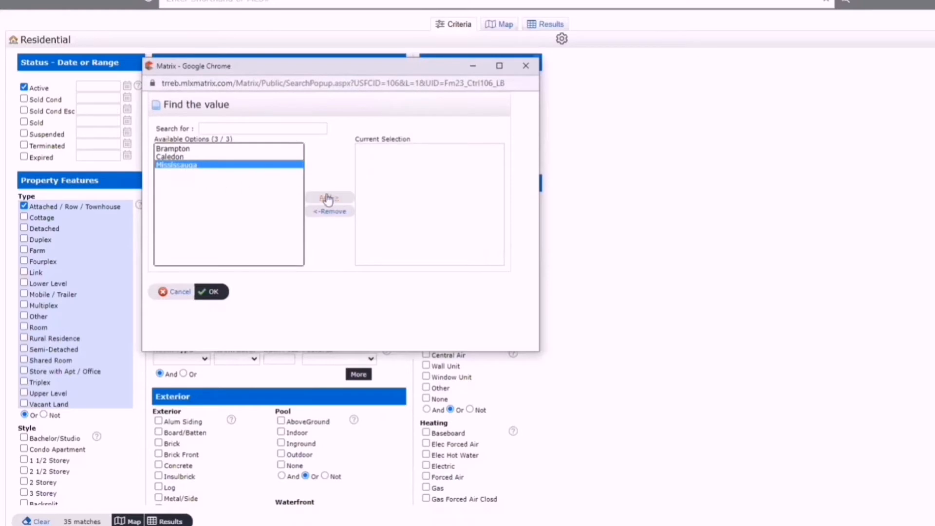
left_click(329, 197)
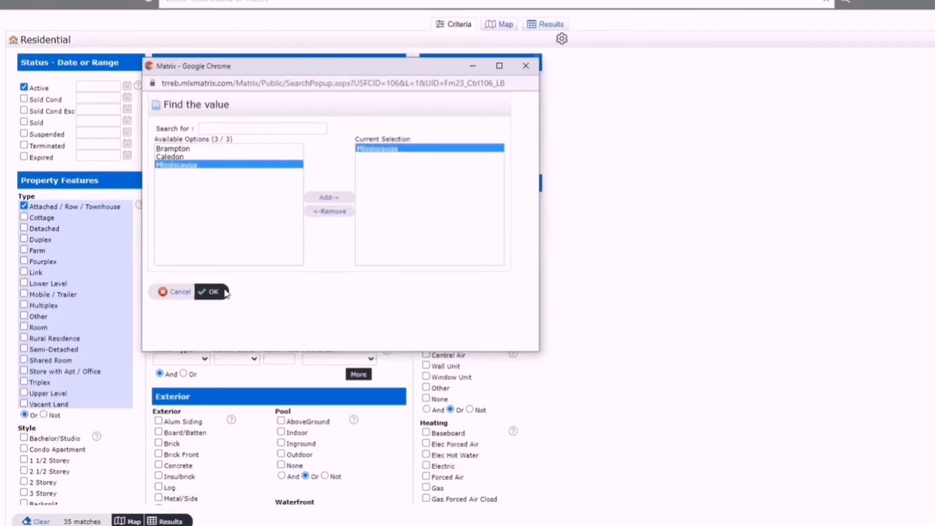
left_click(208, 291)
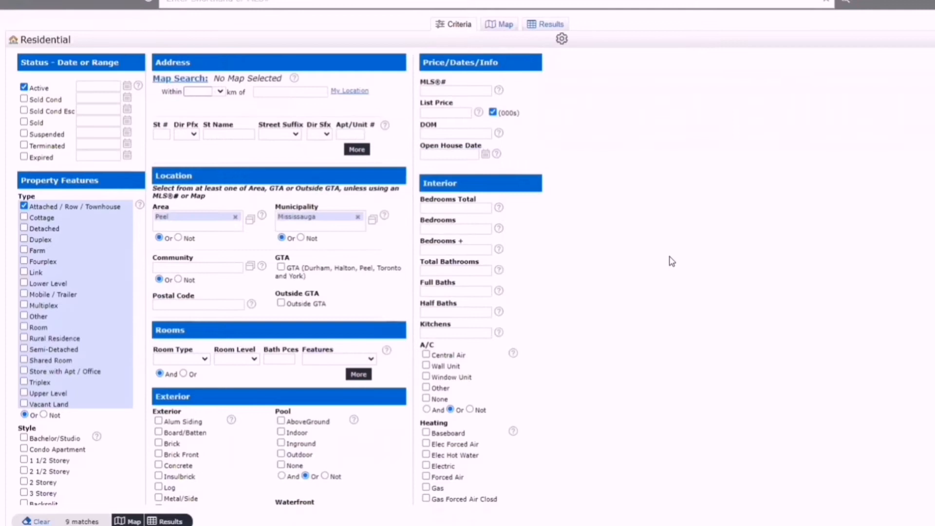
scroll("down", 3)
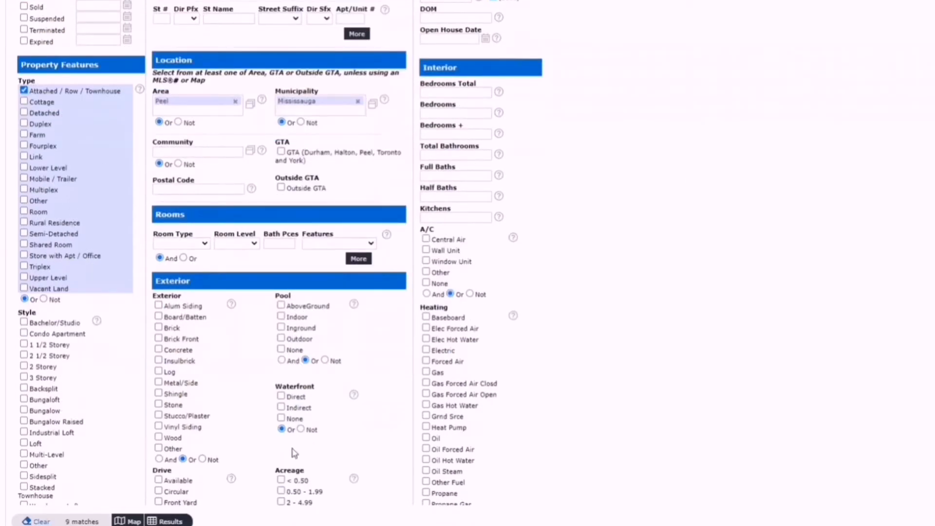
scroll("up", 3)
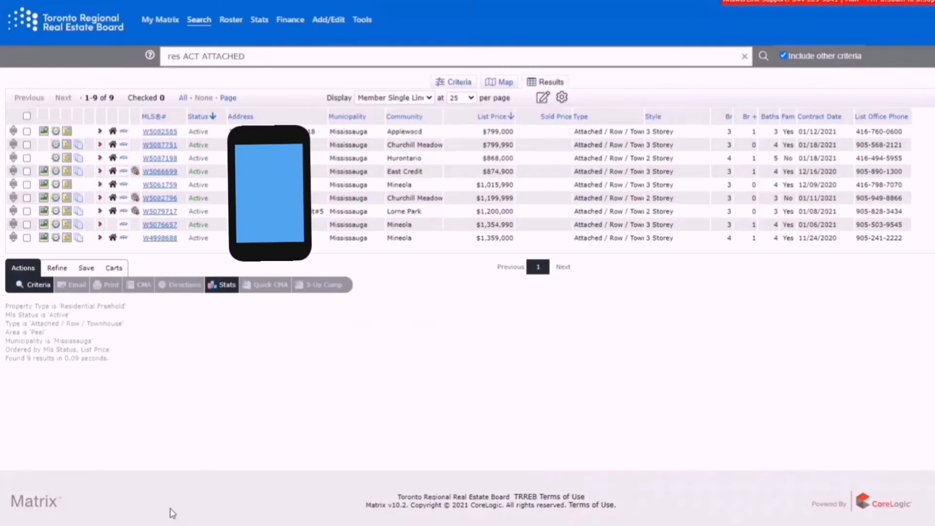
mouse_move(56, 267)
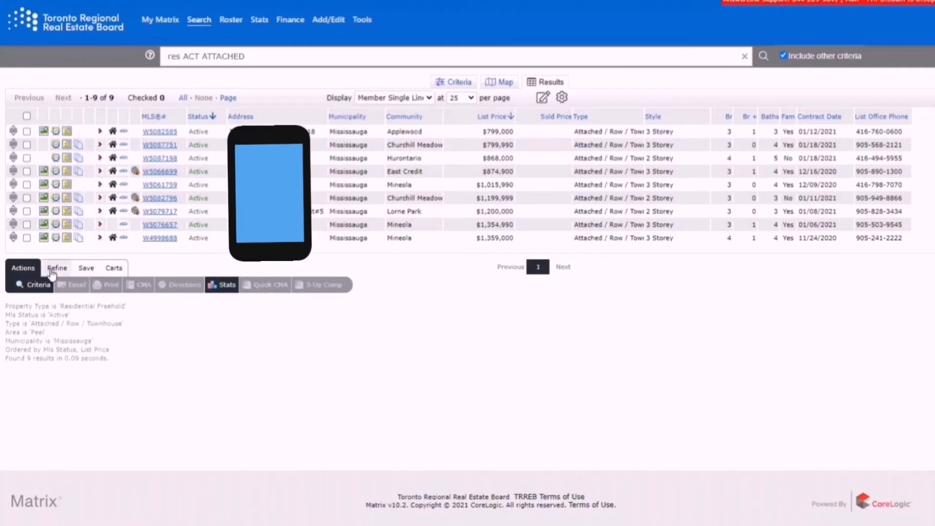
mouse_move(88, 271)
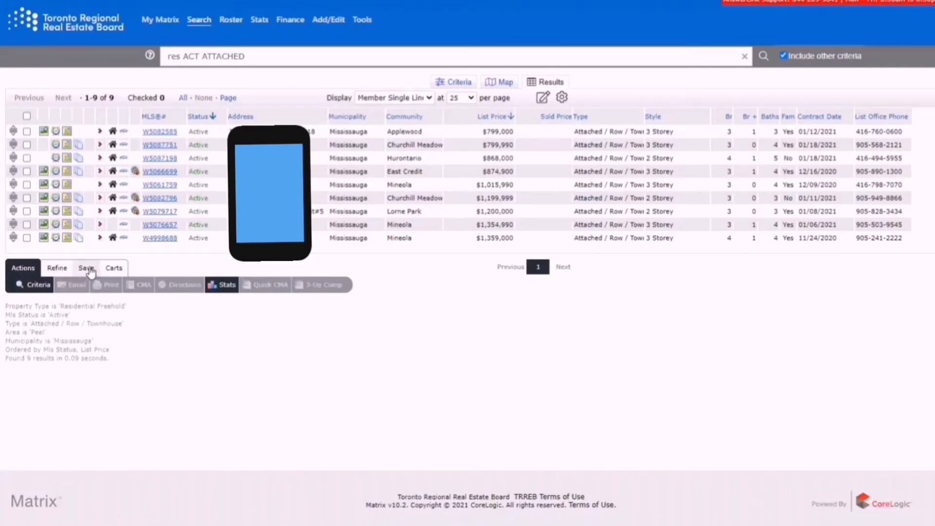
Reveal the Save options (New Saved Search, New Auto Email, New Speed Bar Shortcut) below the results
left_click(85, 266)
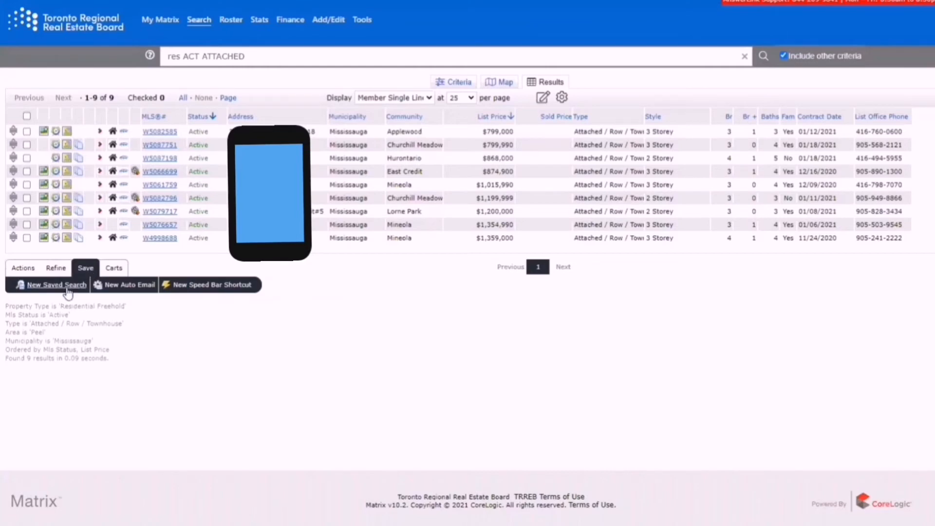
mouse_move(34, 293)
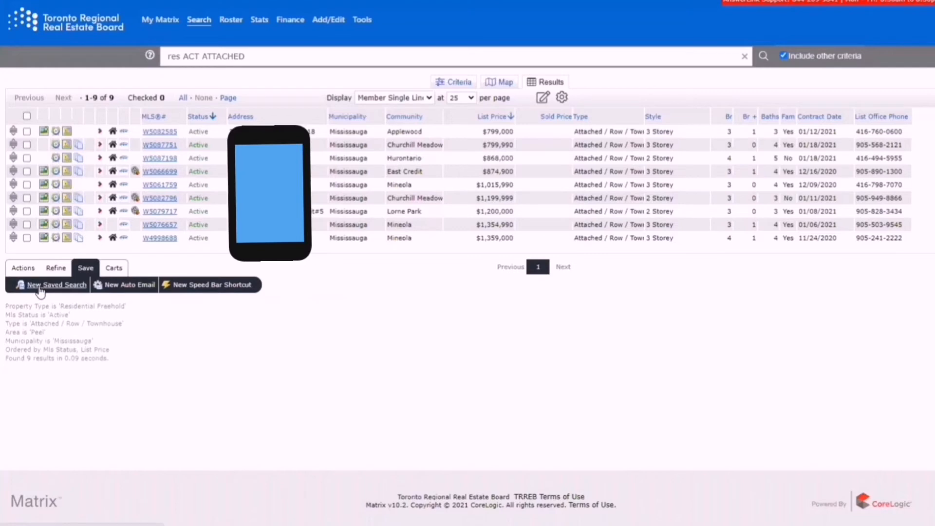
Create a new saved search named 'Mississauga Townhomes', enabled as a Home-tab favourite
left_click(56, 284)
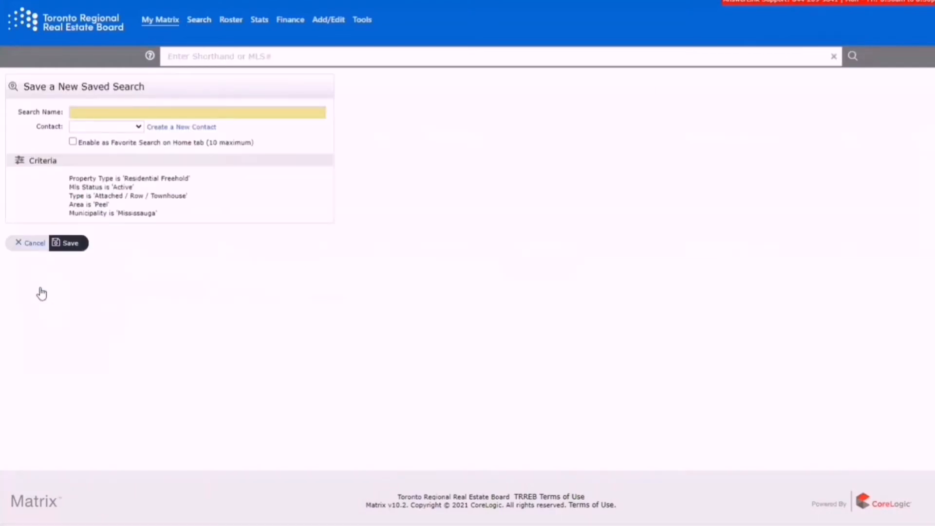
left_click(196, 112)
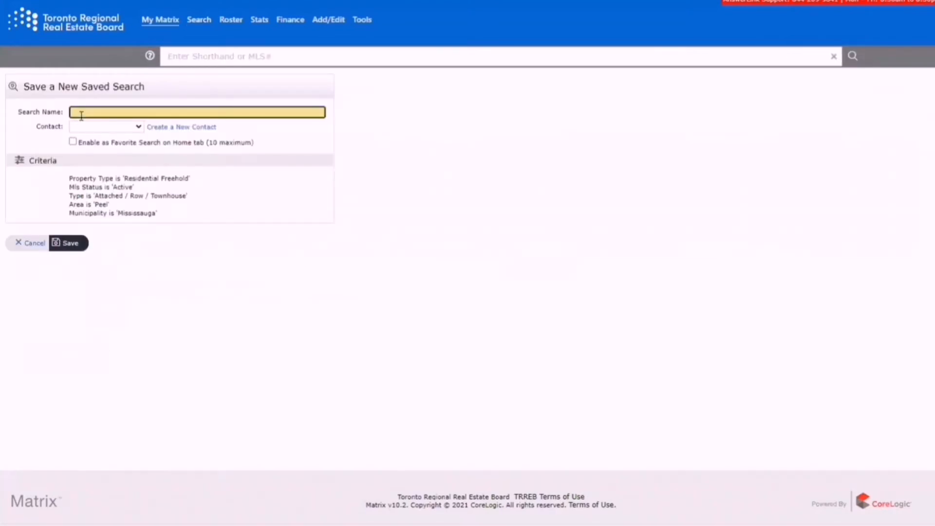
type("Missi")
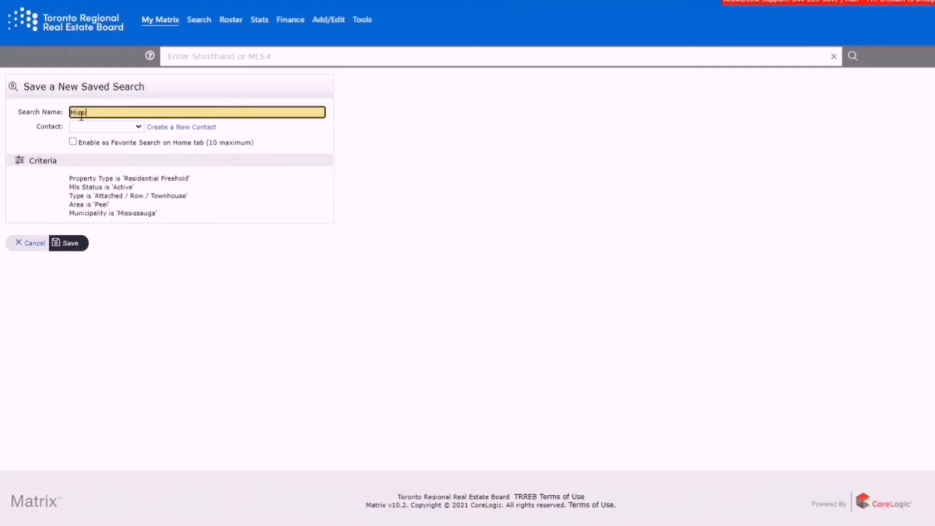
type("ississauga Tow")
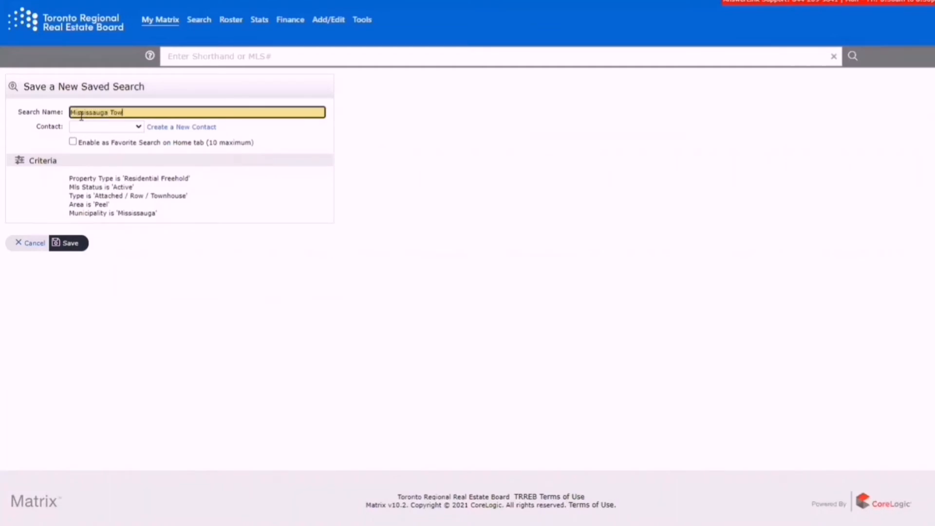
type("nhomes")
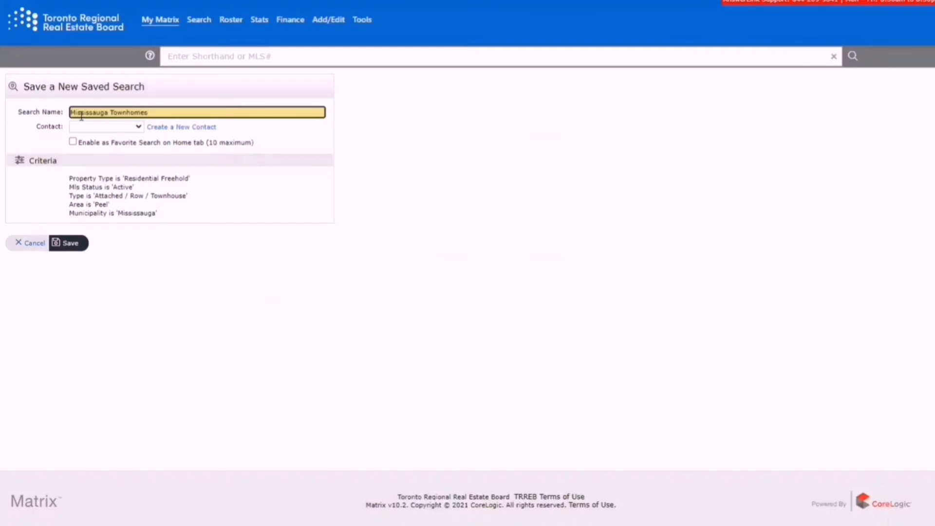
mouse_move(81, 149)
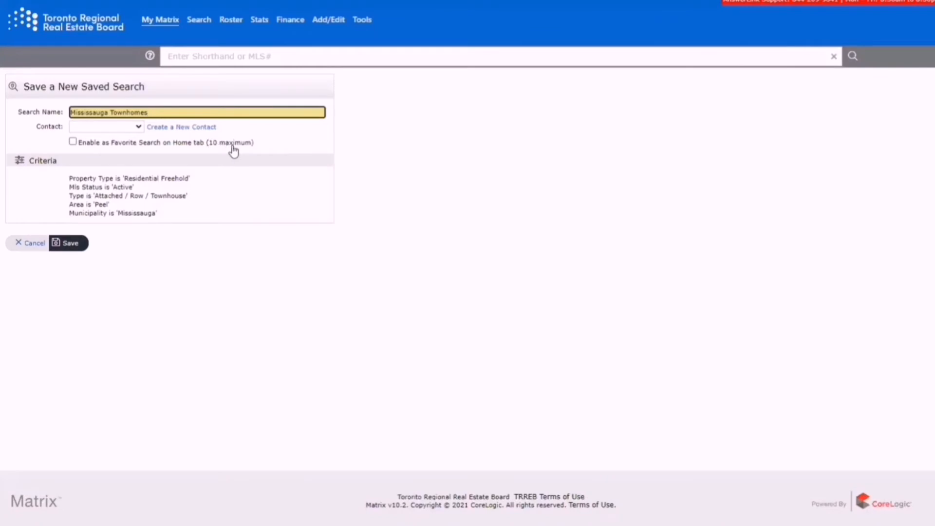
mouse_move(203, 158)
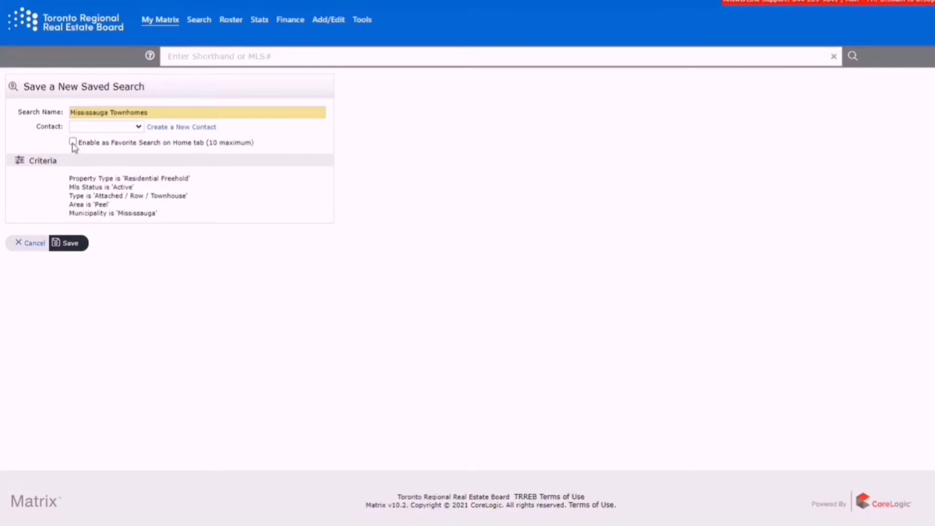
left_click(72, 142)
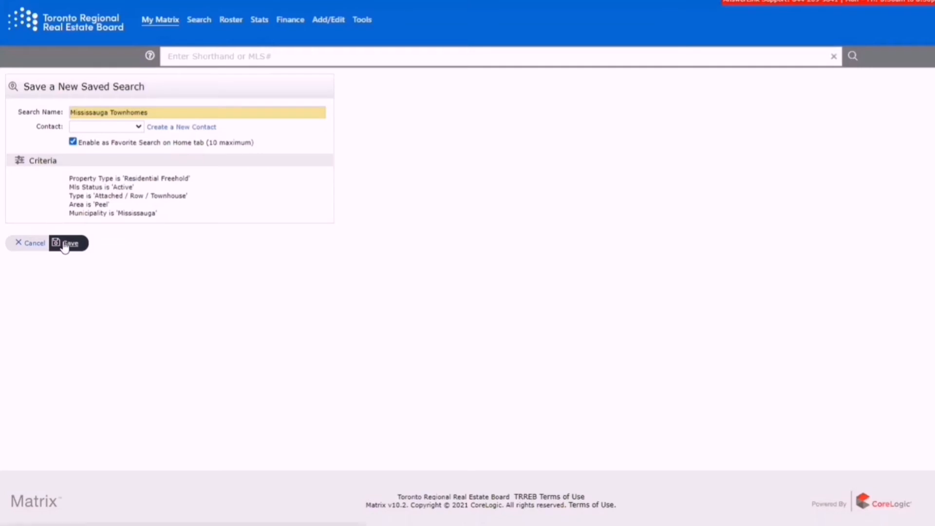
left_click(69, 243)
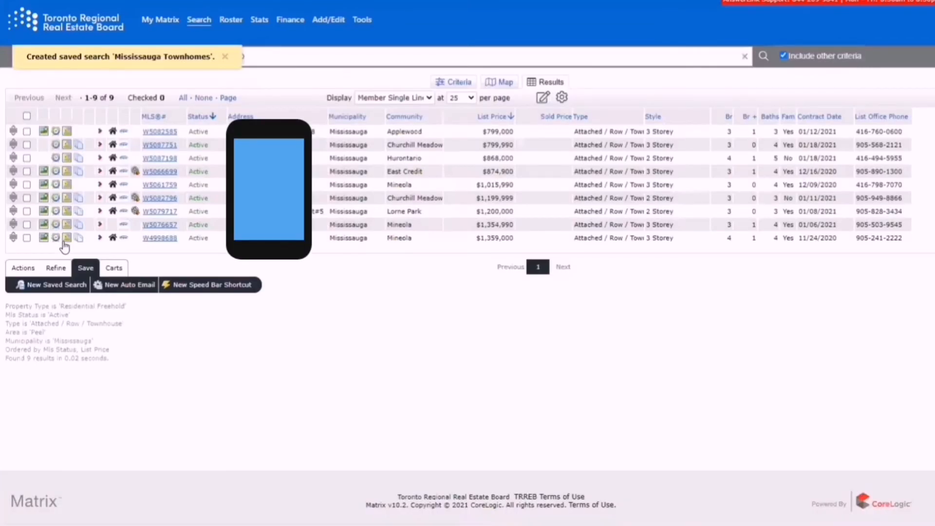
Go to My Matrix > Dashboard and launch Mississauga Townhomes from My Favorite Searches
left_click(160, 19)
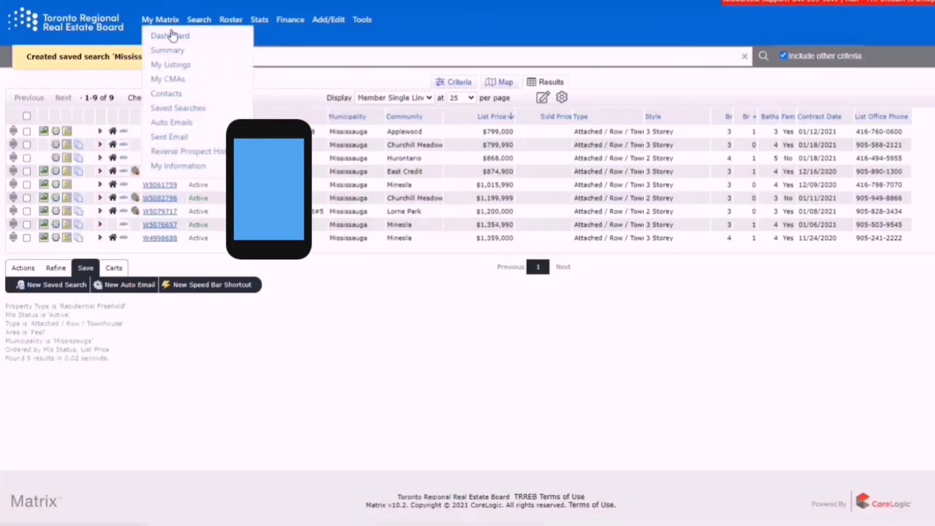
left_click(170, 35)
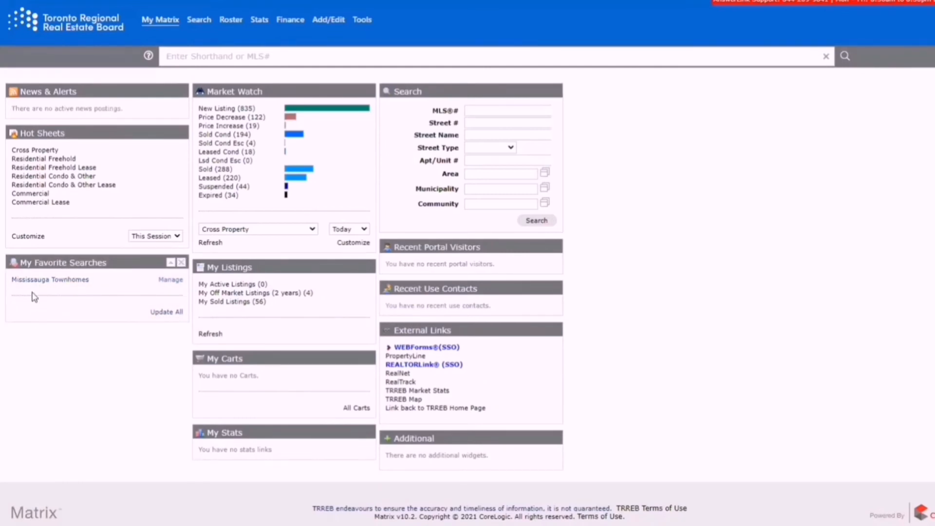
left_click(50, 280)
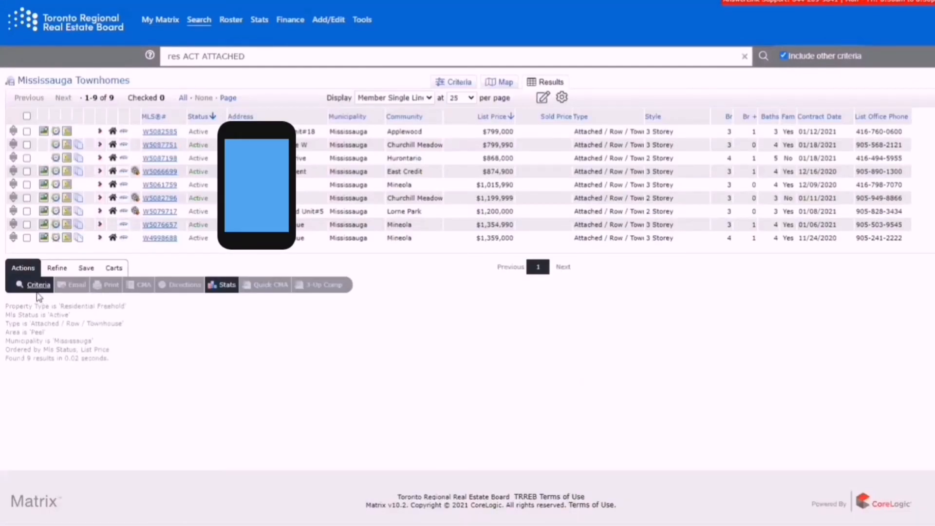
Try a 1-5 DOM limit in the criteria (0 matches), clear it, and return to My Matrix
left_click(453, 82)
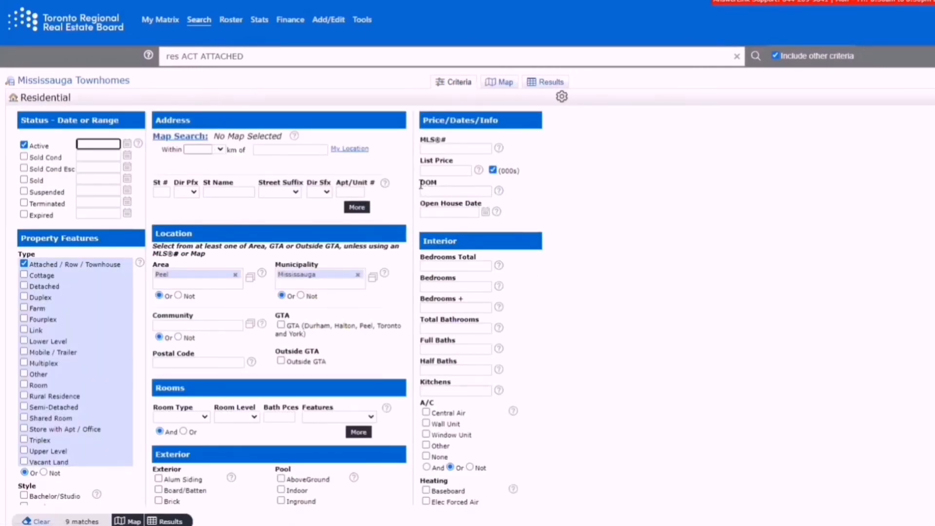
left_click(455, 191)
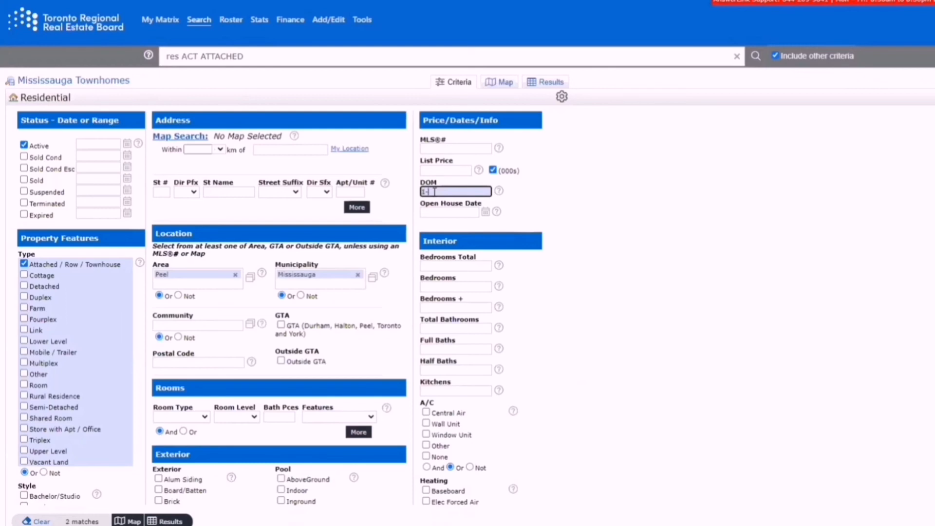
type("1-5")
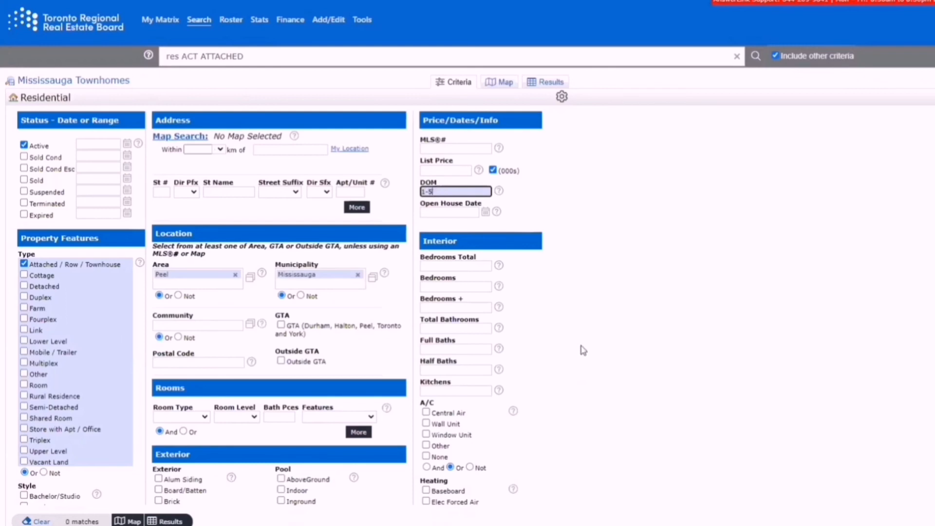
mouse_move(530, 294)
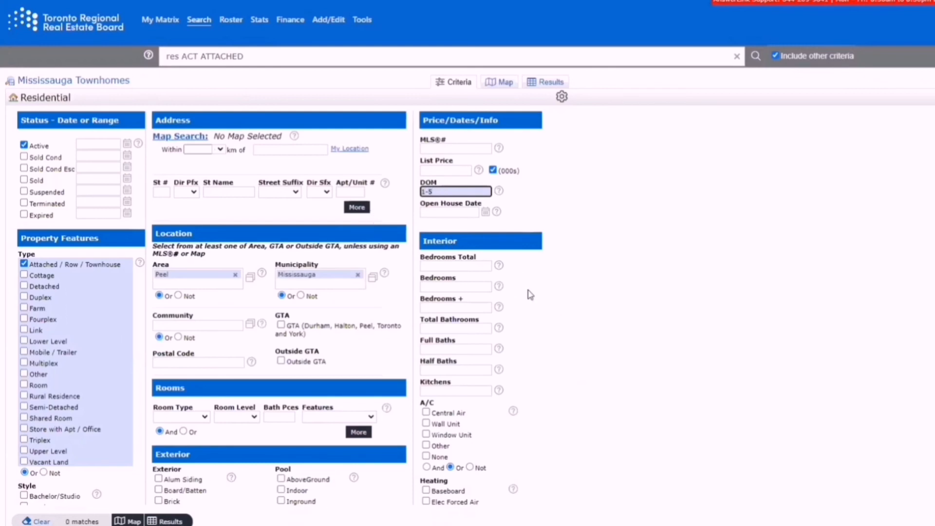
scroll("down", 3)
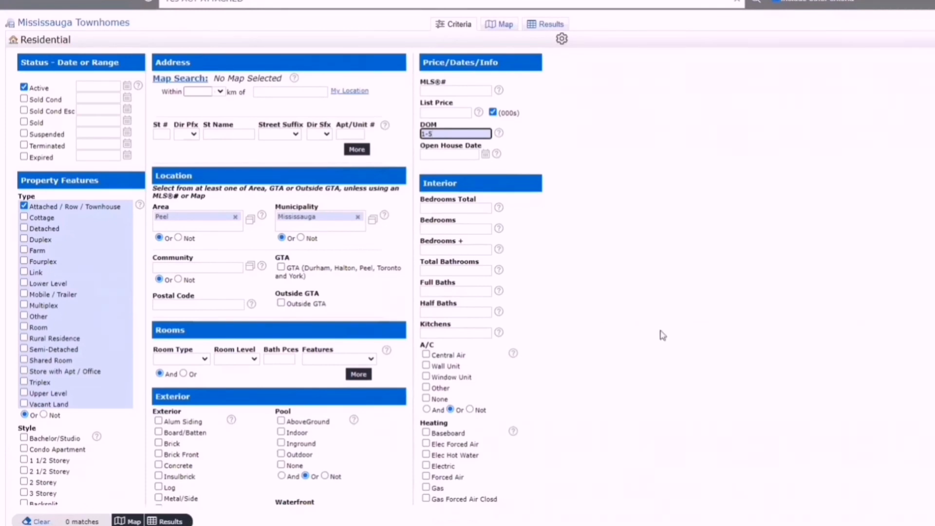
mouse_move(669, 305)
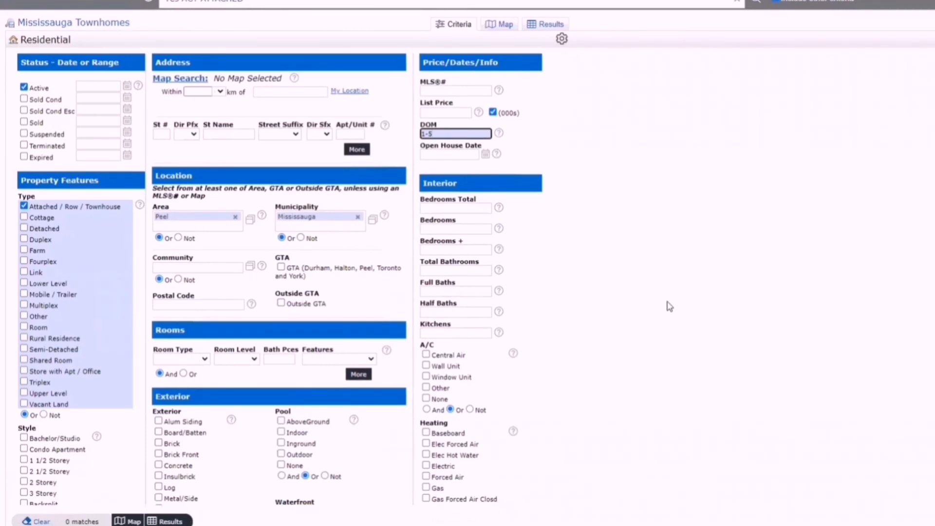
left_click(454, 134)
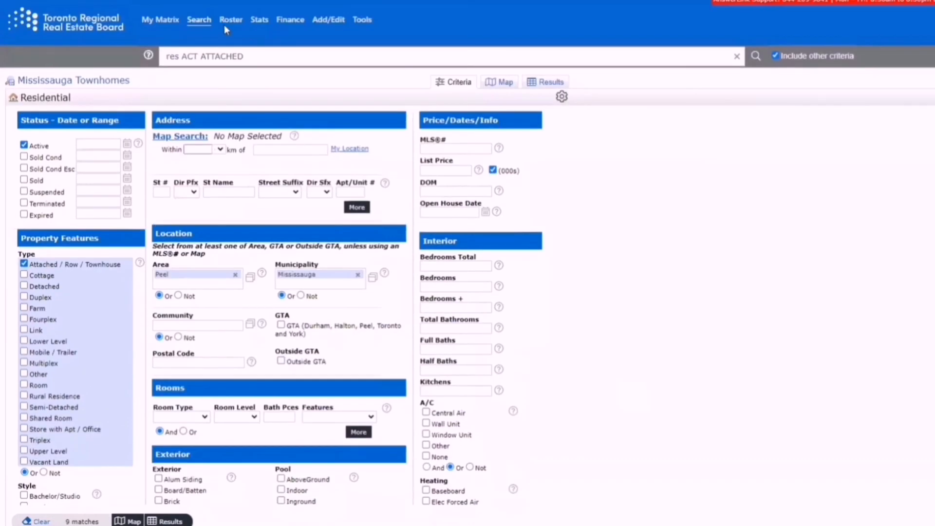
left_click(160, 20)
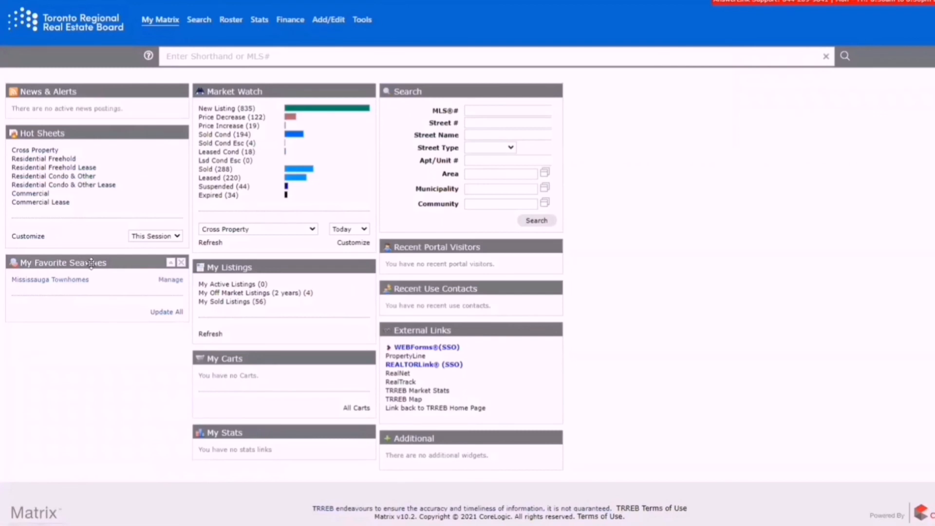
mouse_move(84, 290)
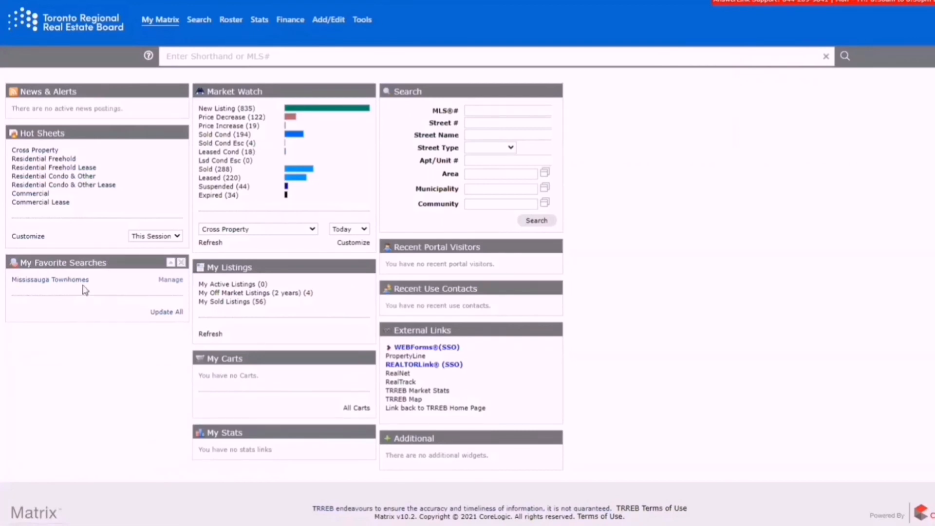
mouse_move(97, 357)
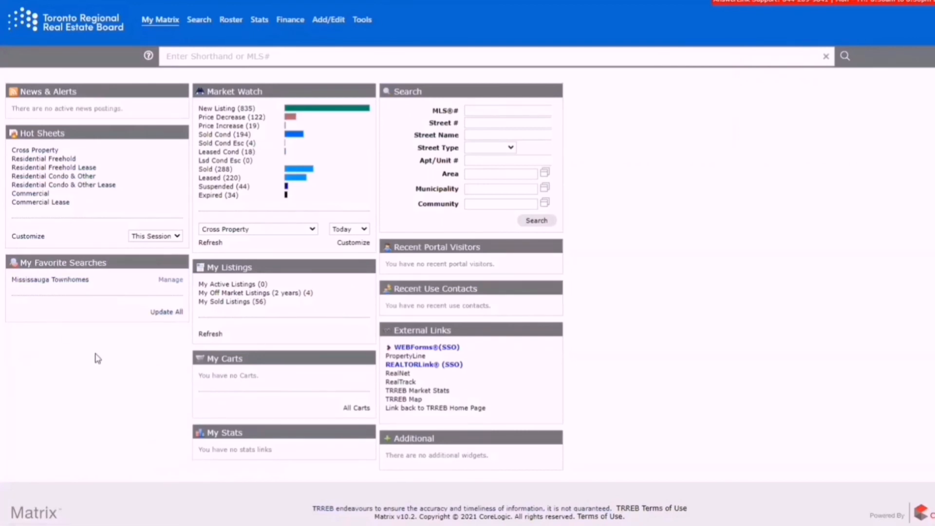